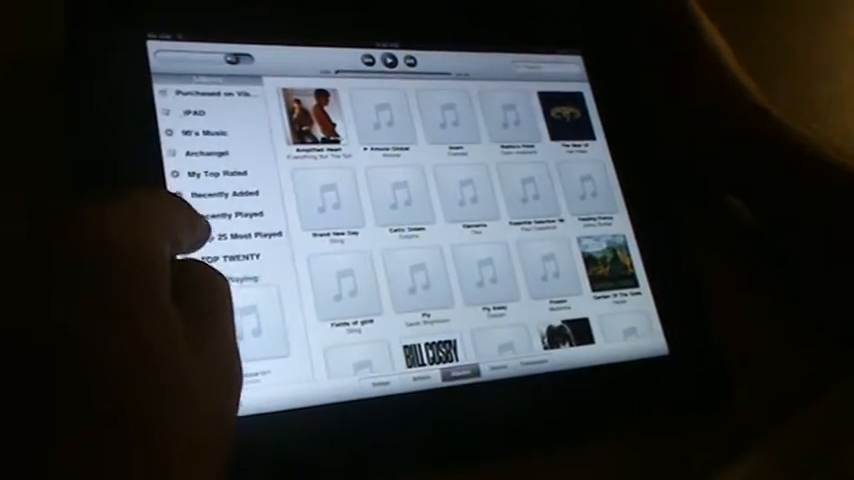
Browse the TOP TWENTY playlist, then show Top 25 Most Played as an album grid
left_click(222, 264)
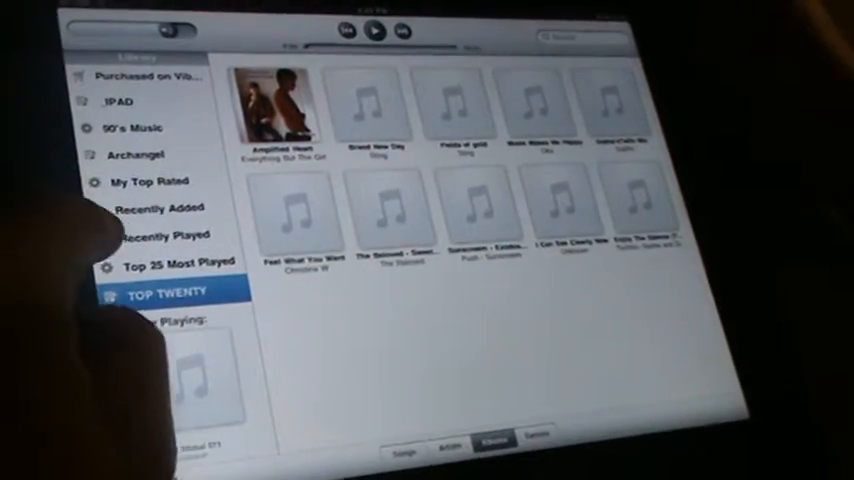
left_click(170, 268)
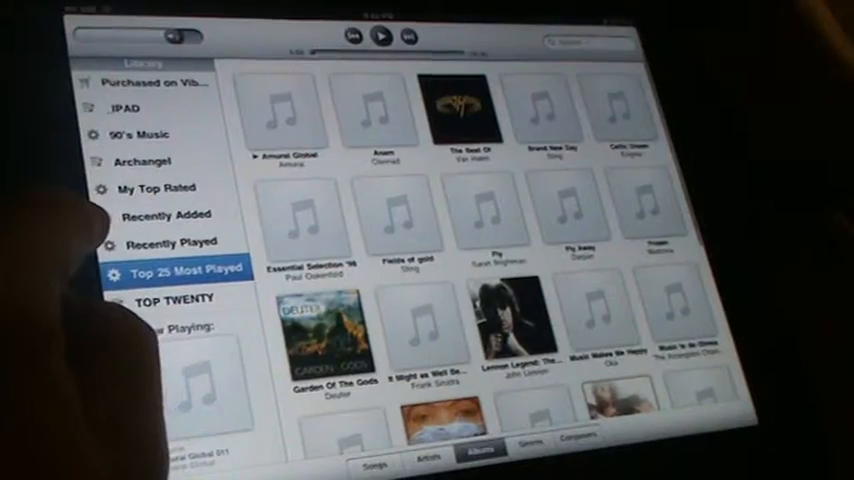